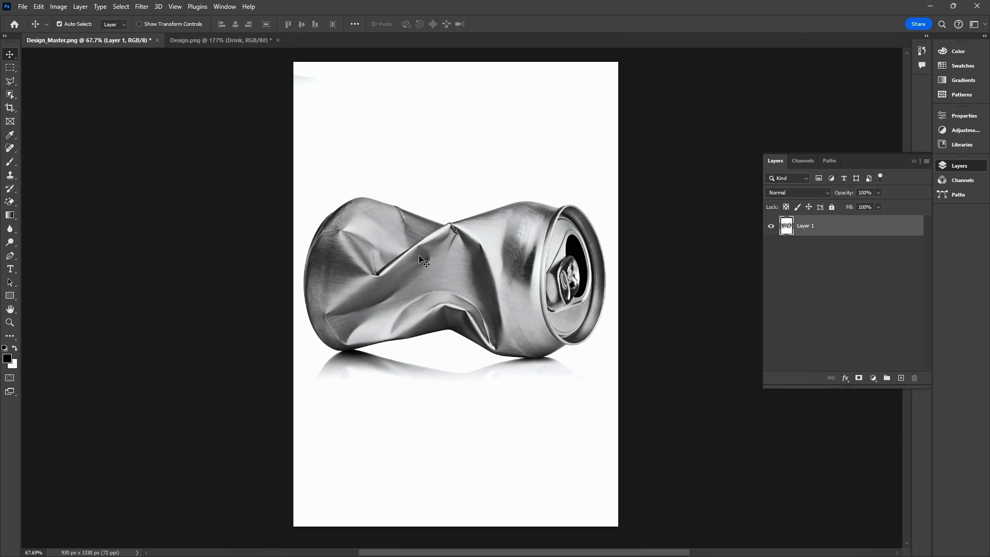
mouse_move(385, 252)
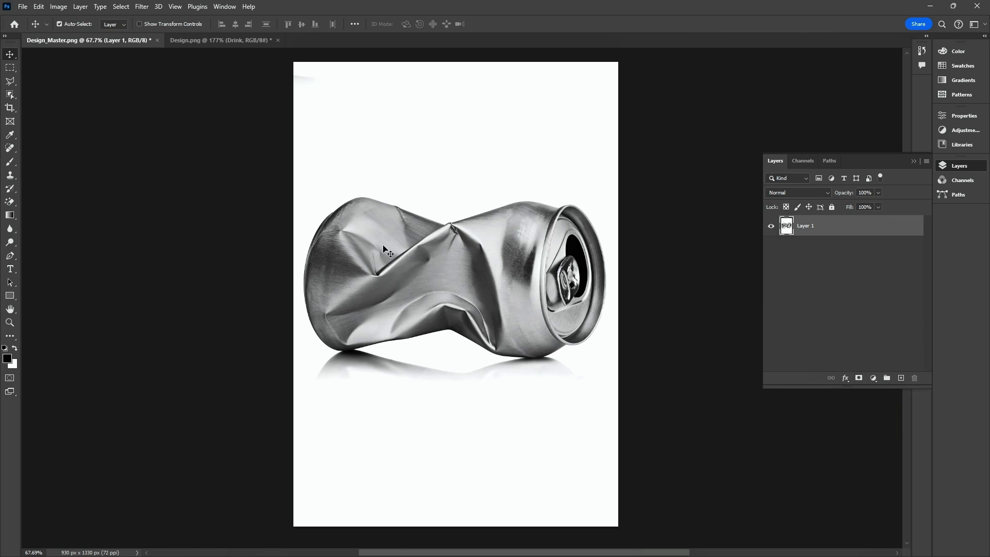
mouse_move(19, 100)
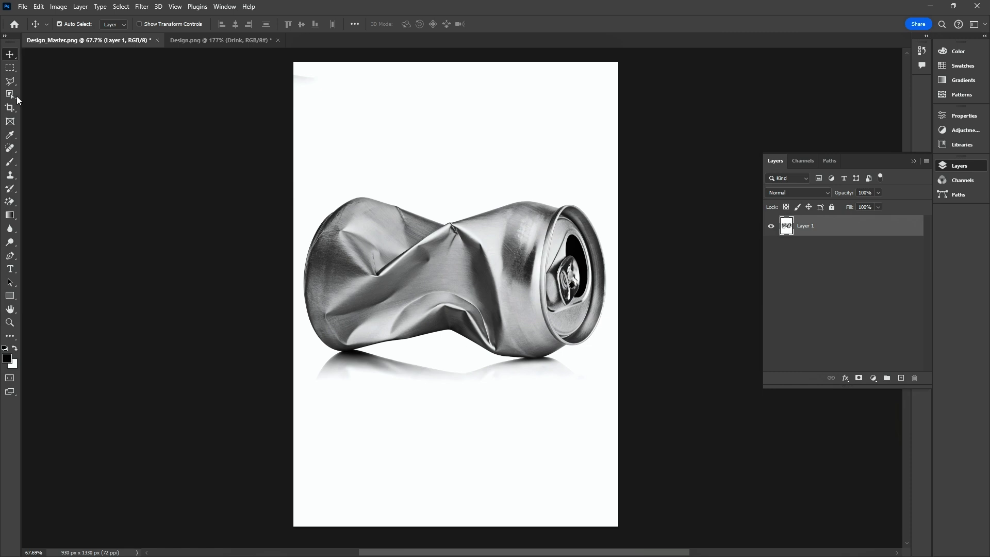
- Select the crumpled can with the Object Selection Tool and target its photo layer
click(10, 95)
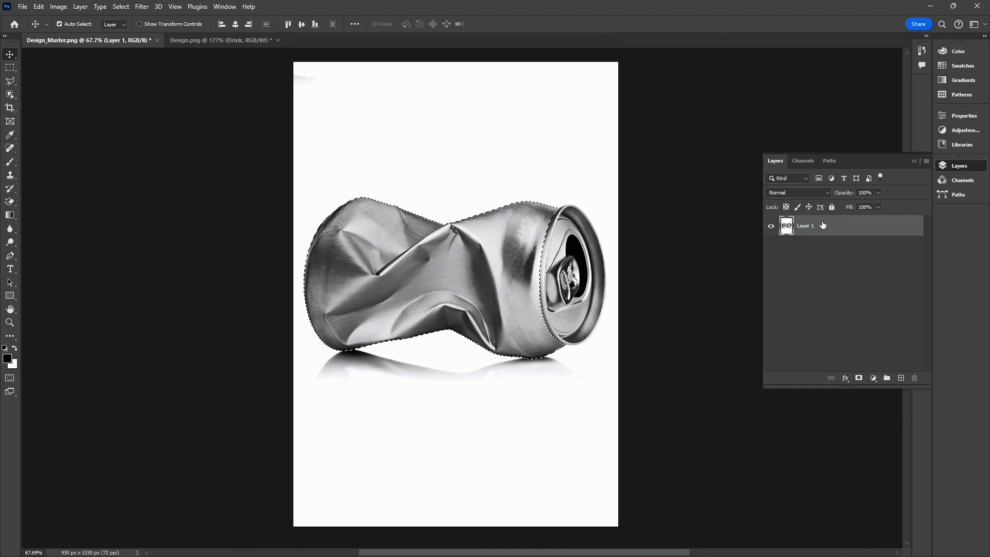
click(900, 377)
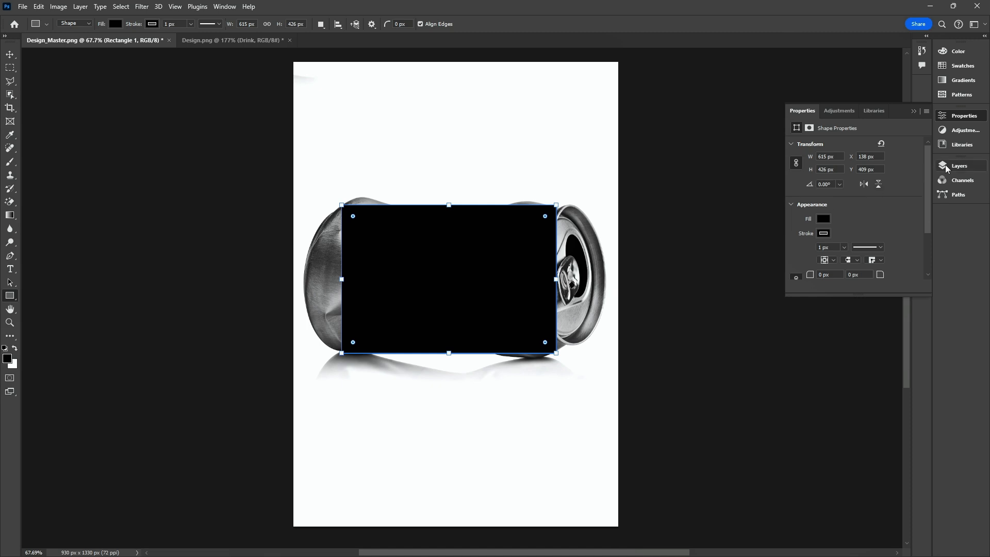
- Bring up the layer options for the black rectangle drawn over the can body
right_click(811, 226)
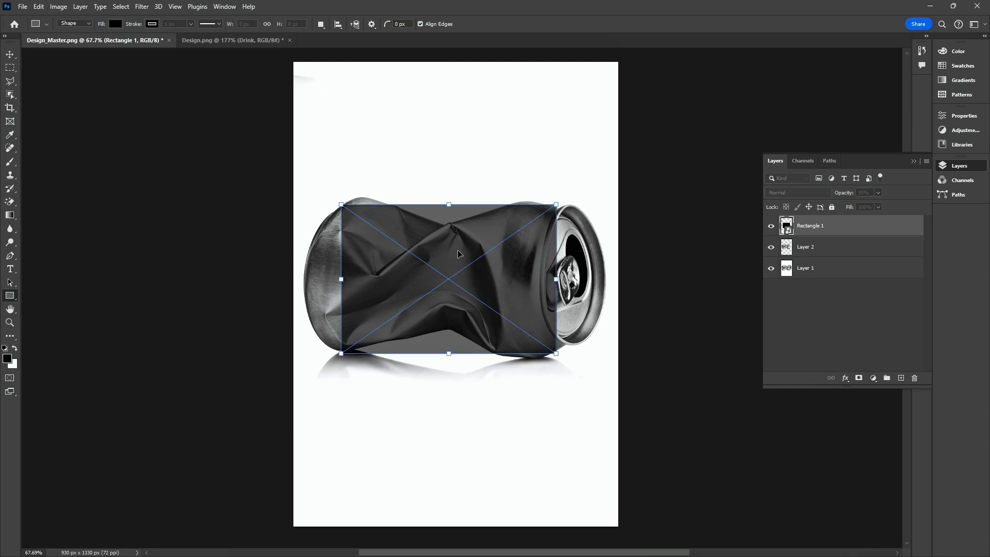
- Warp the 55%-opacity rectangle to follow the can's dented outline and commit the transform
right_click(459, 254)
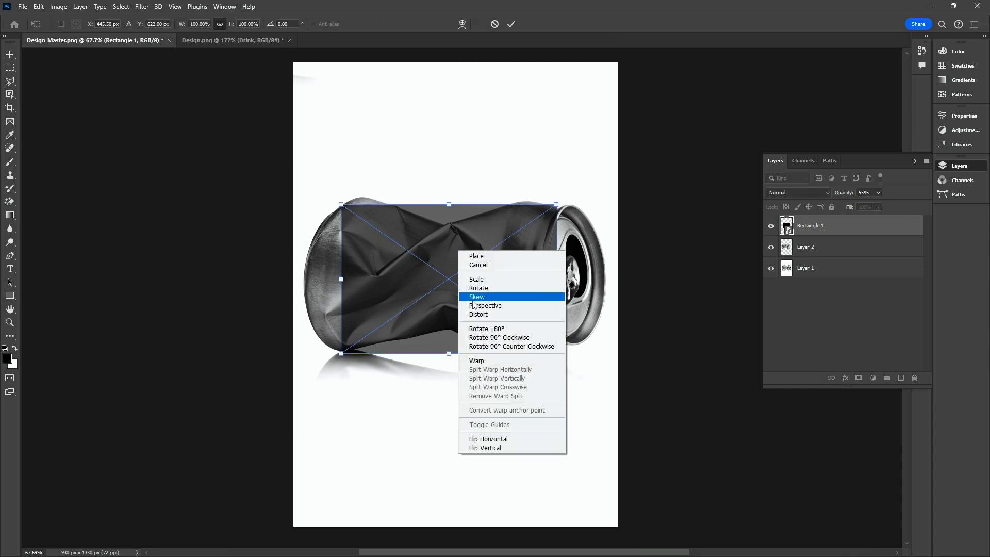
click(476, 361)
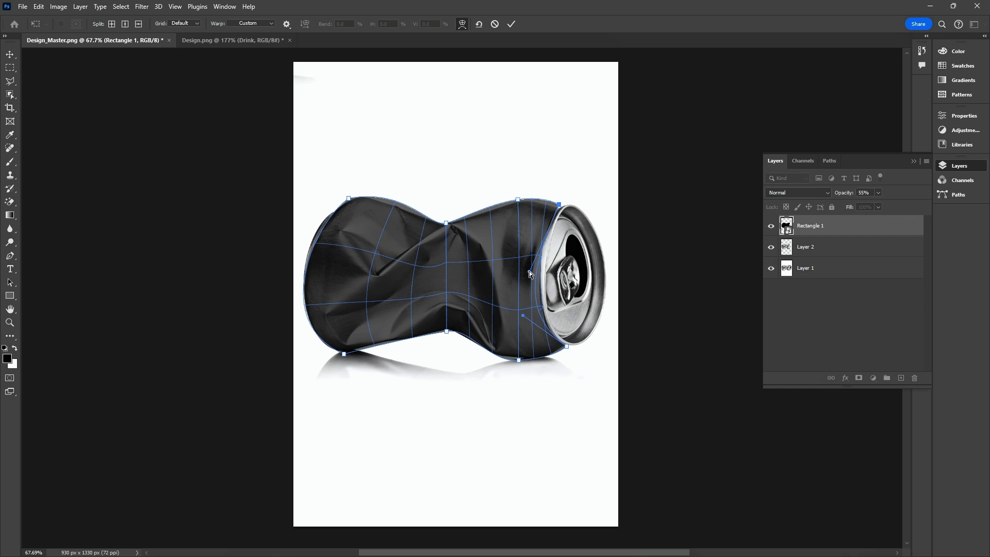
click(512, 23)
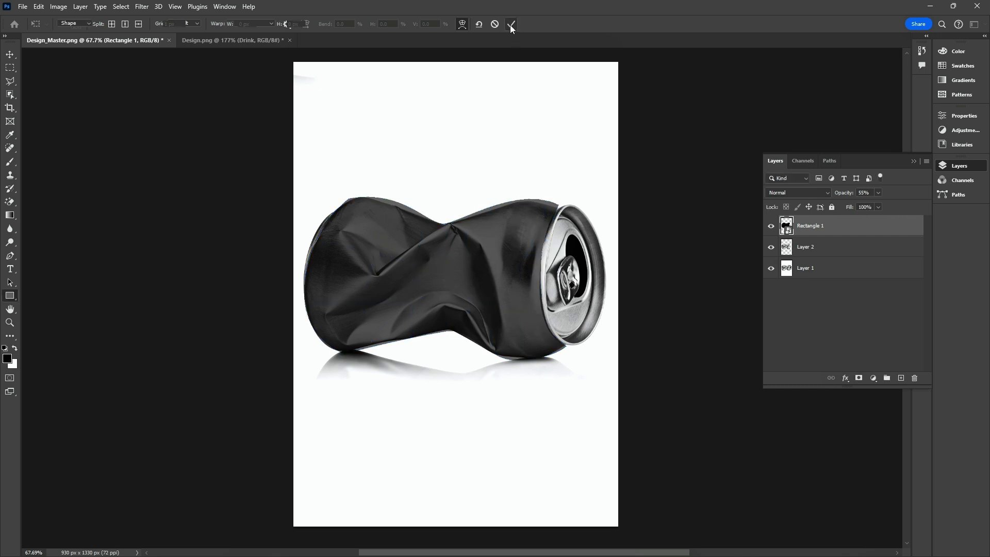
click(511, 24)
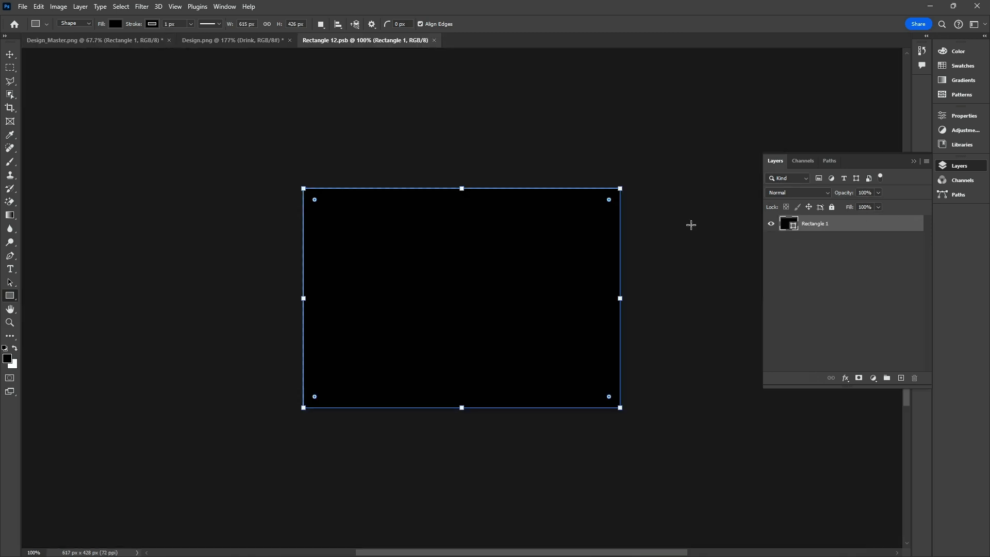
- Place the Drink design from Design.png into Rectangle 12.psb, rotated 90° and scaled to fit
click(232, 40)
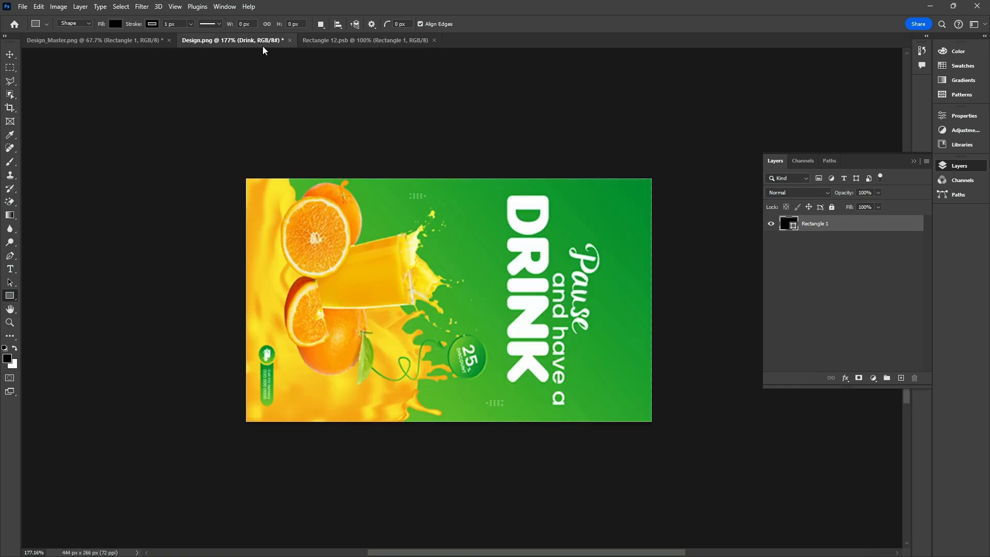
click(10, 52)
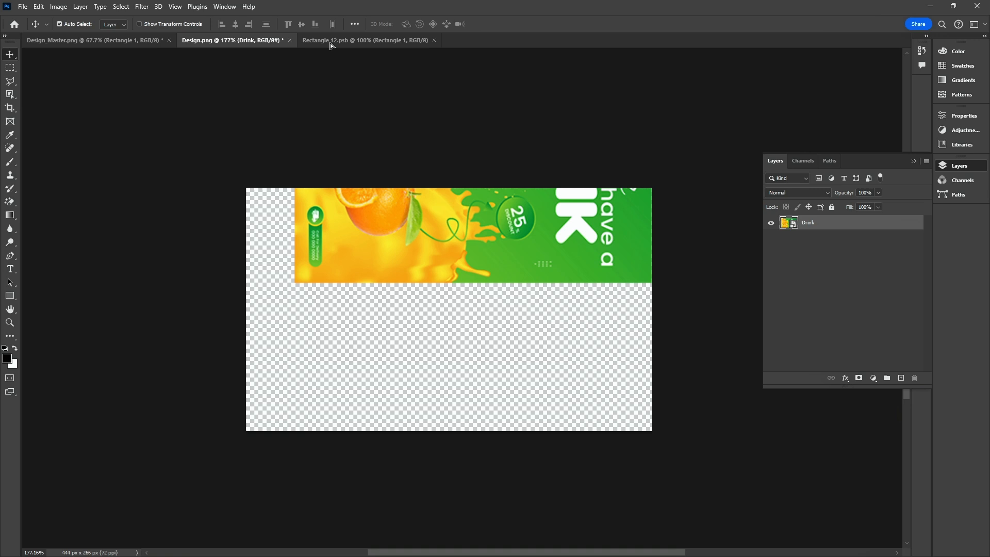
click(363, 41)
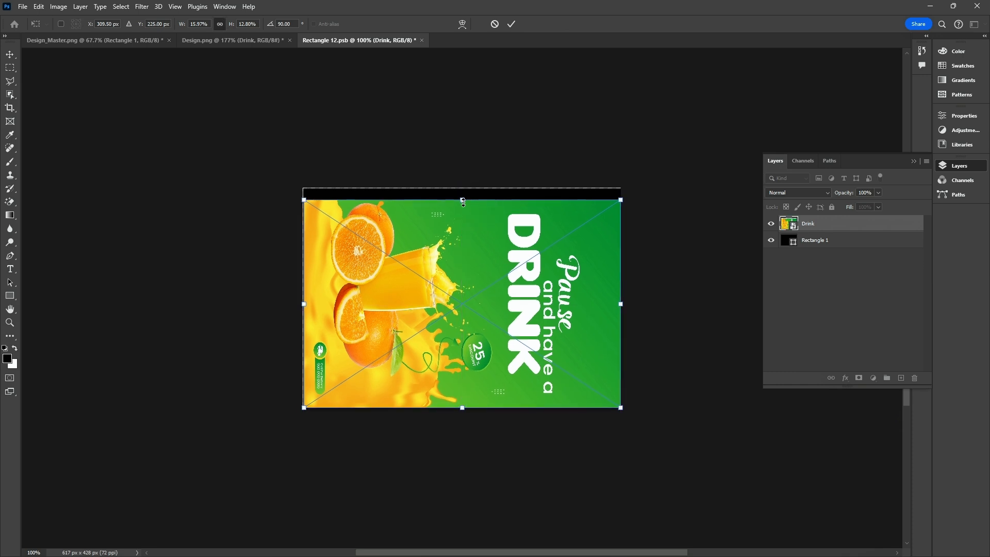
click(512, 23)
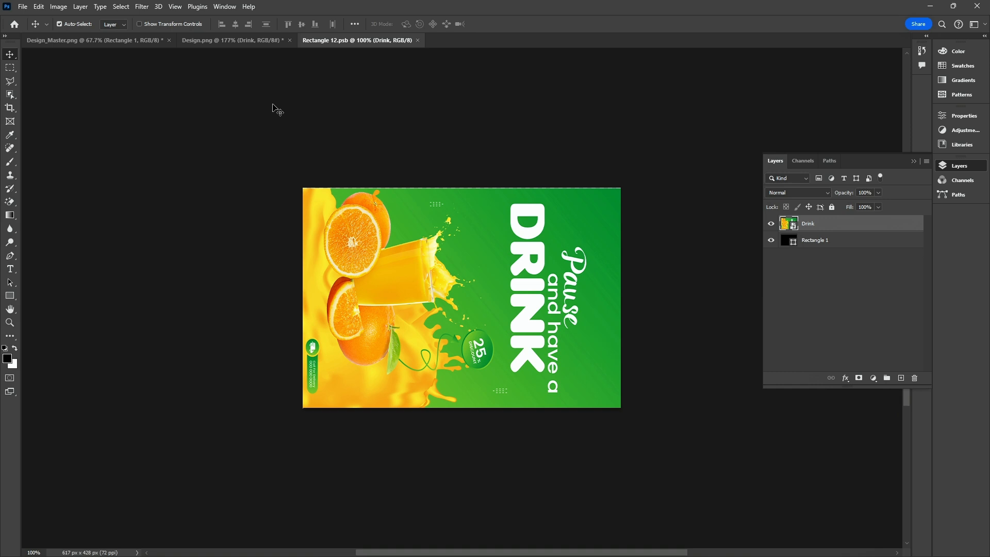
- Return to Design_Master and set the label layer's blend mode to Multiply
click(95, 41)
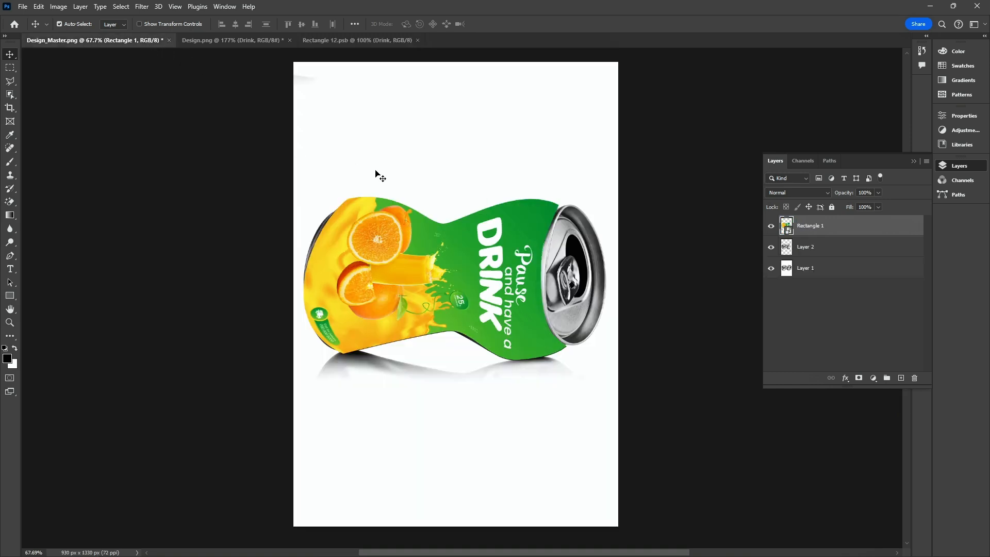
click(798, 193)
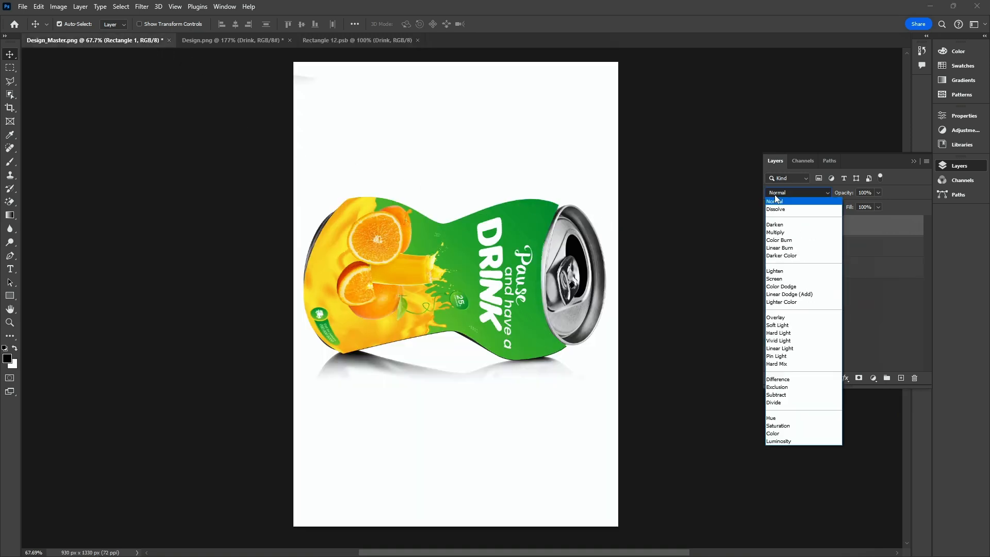
click(775, 232)
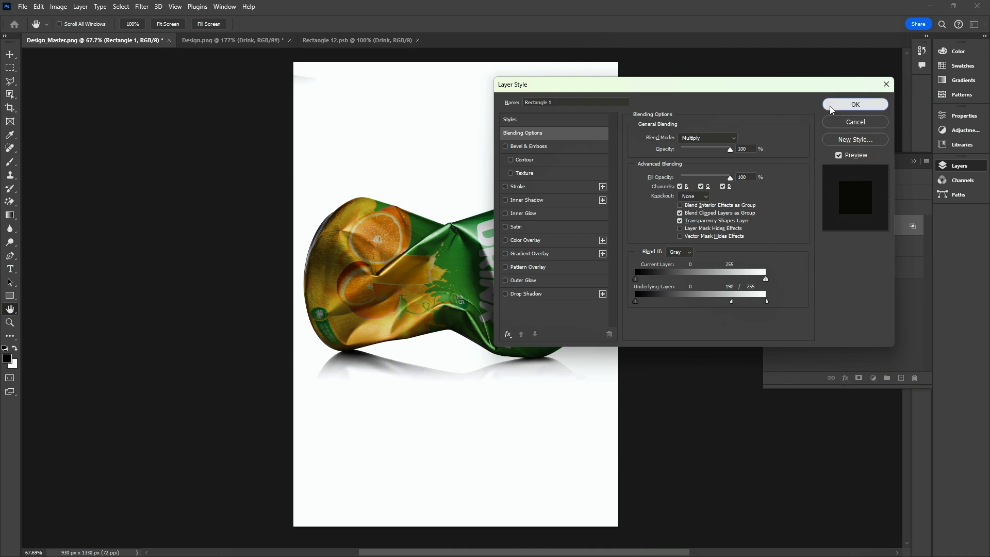
- Apply Blend If Underlying Layer settings so the can's metallic highlights show through the label
click(856, 104)
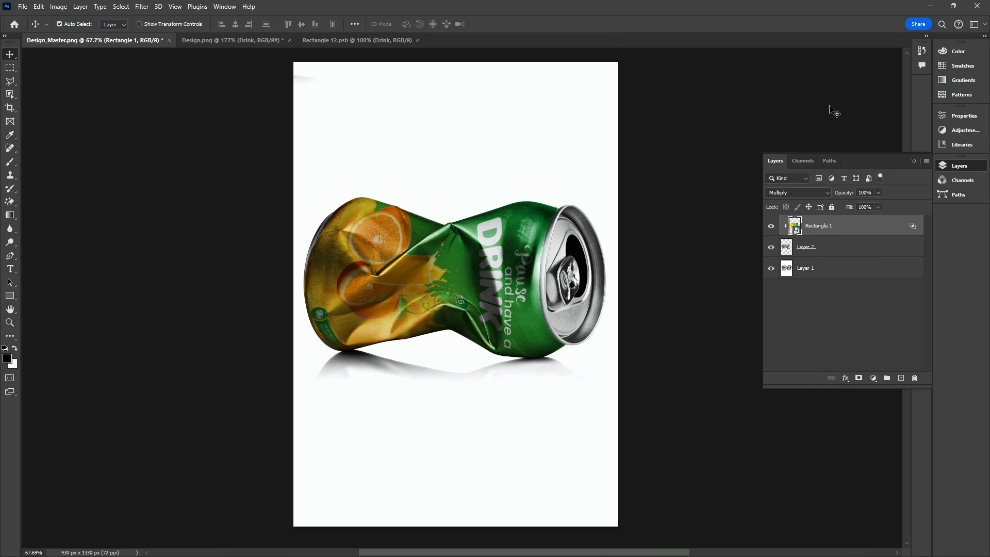